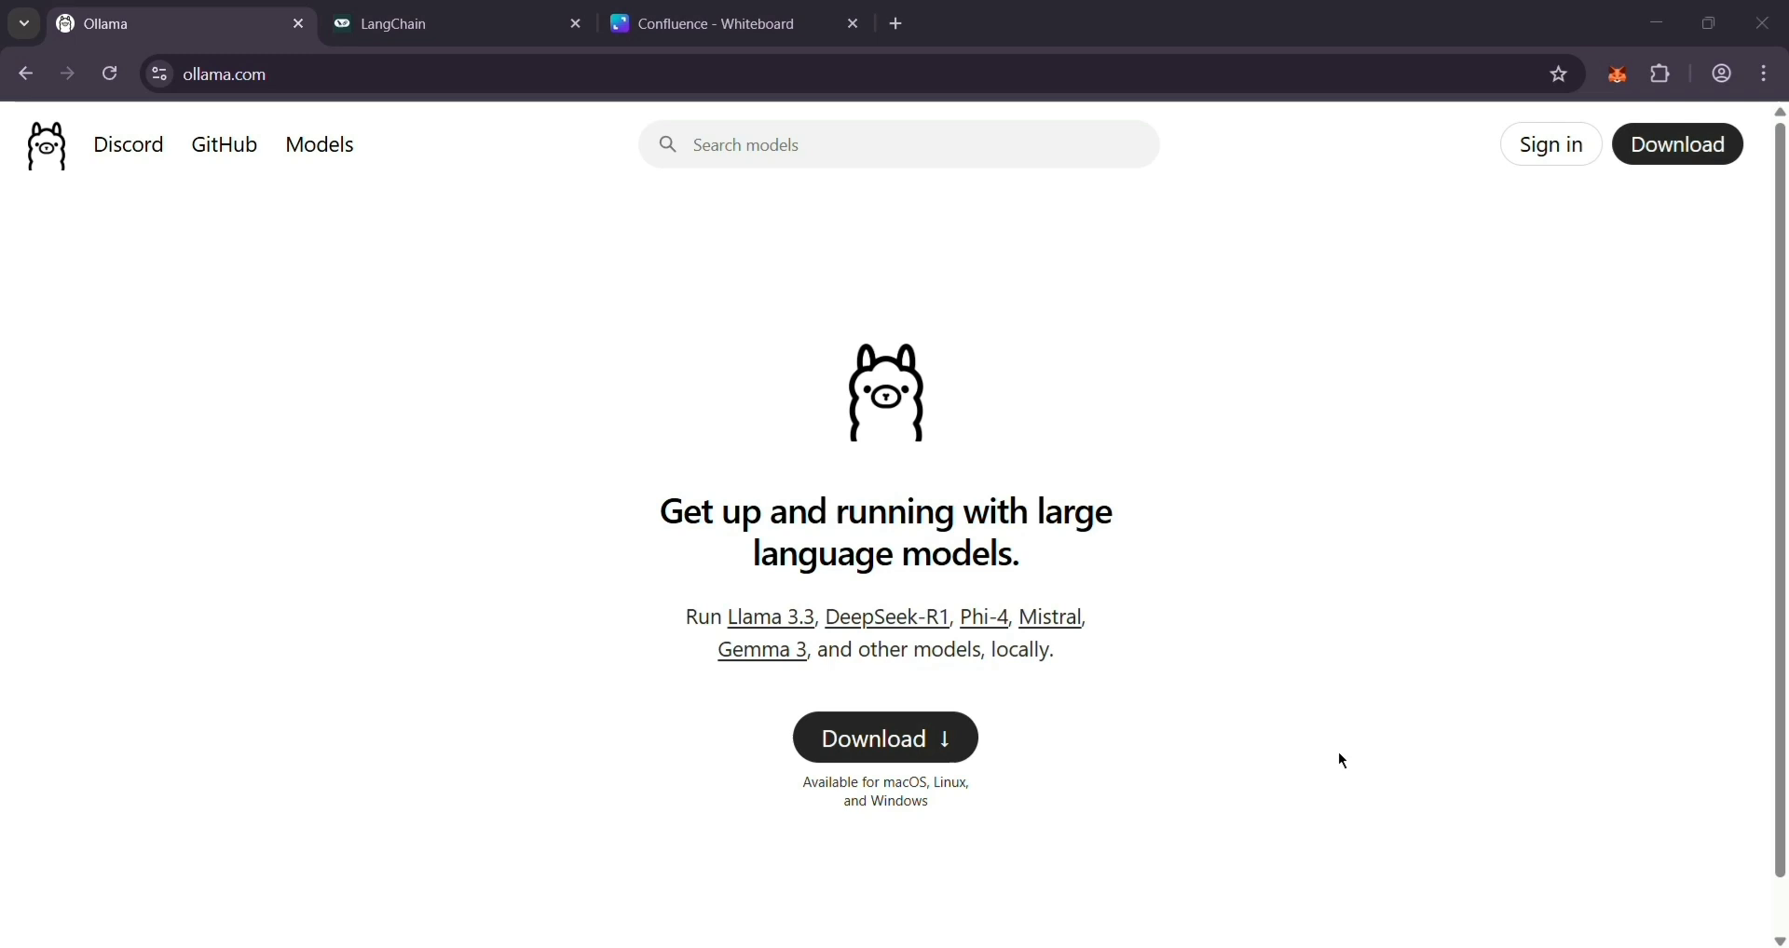
{"action": "mouse_move", "coordinate": [1273, 536]}
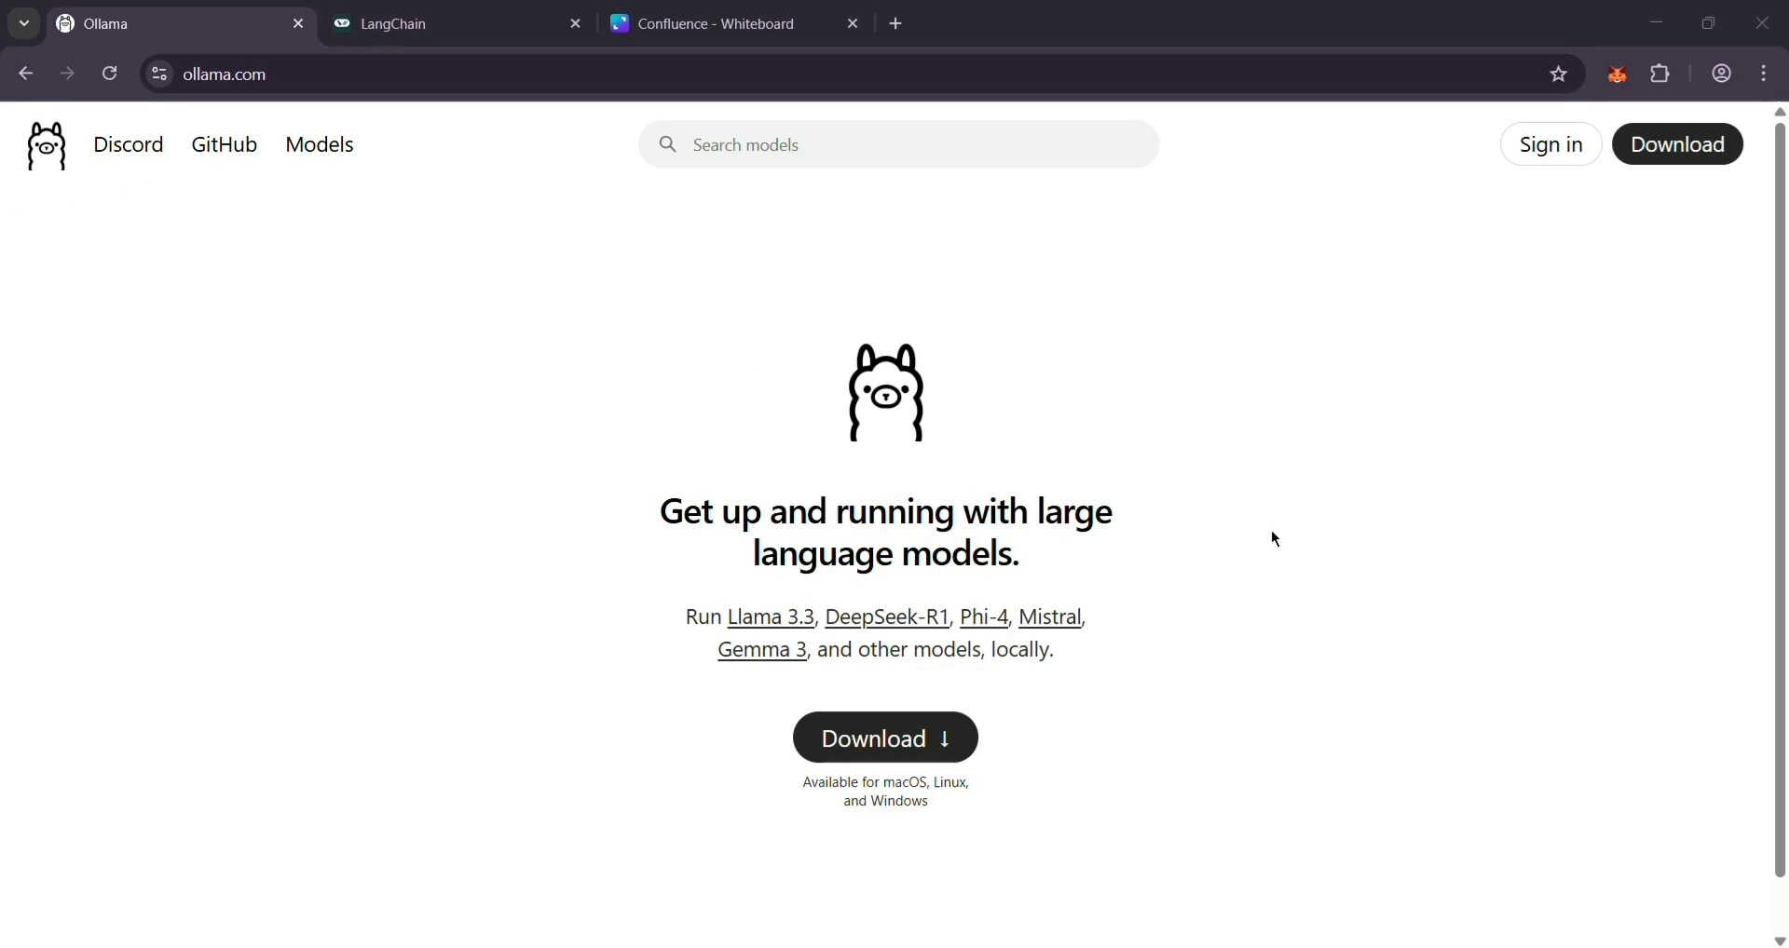
- Review the LangChain homepage on langchain.com, scrolling through its sections
{"action": "scroll", "scroll_direction": "down", "scroll_amount": 3}
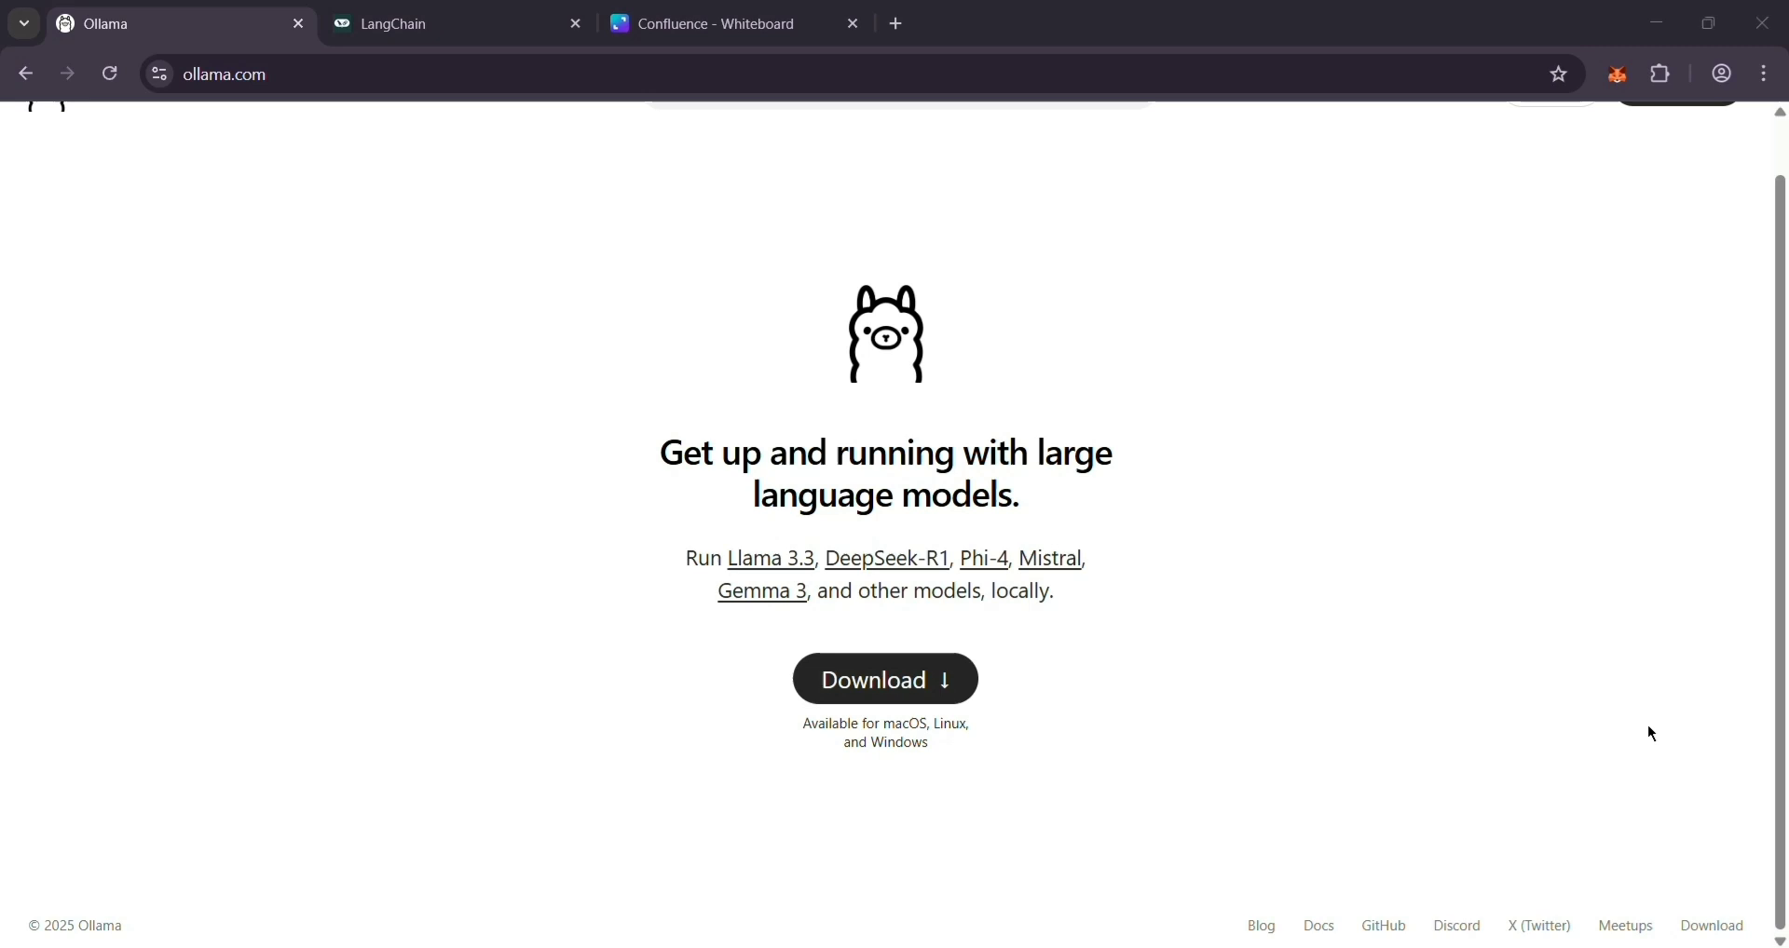
{"action": "scroll", "scroll_direction": "up", "scroll_amount": 3}
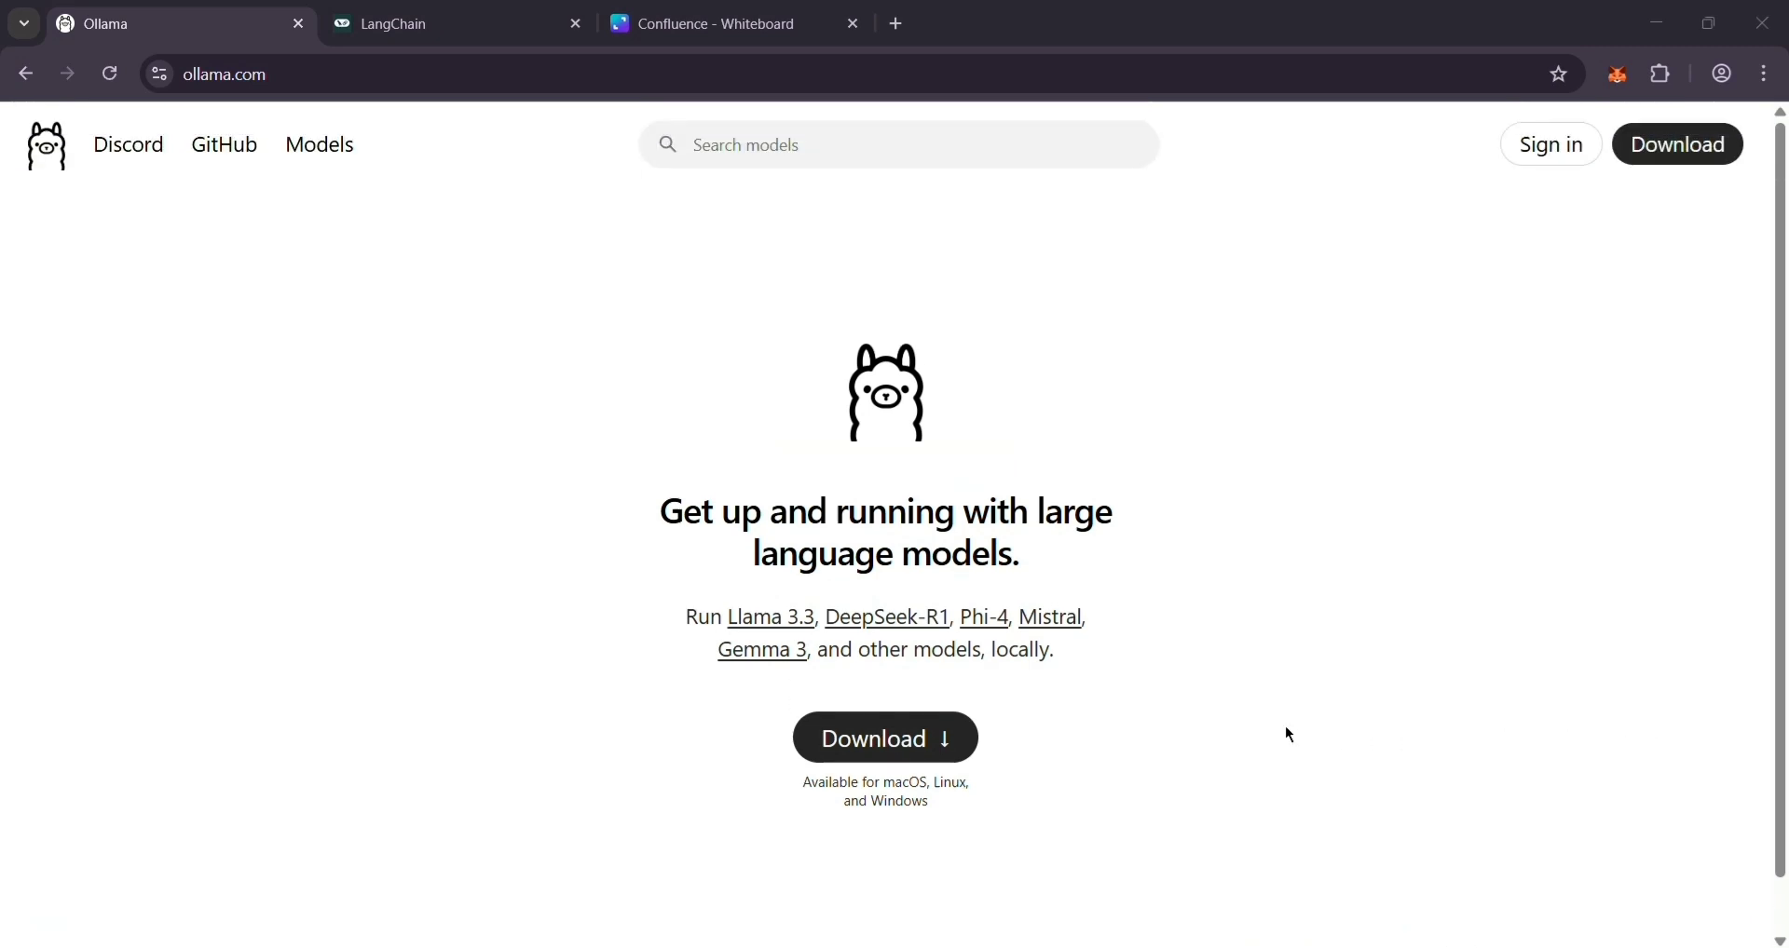
{"action": "mouse_move", "coordinate": [1003, 747]}
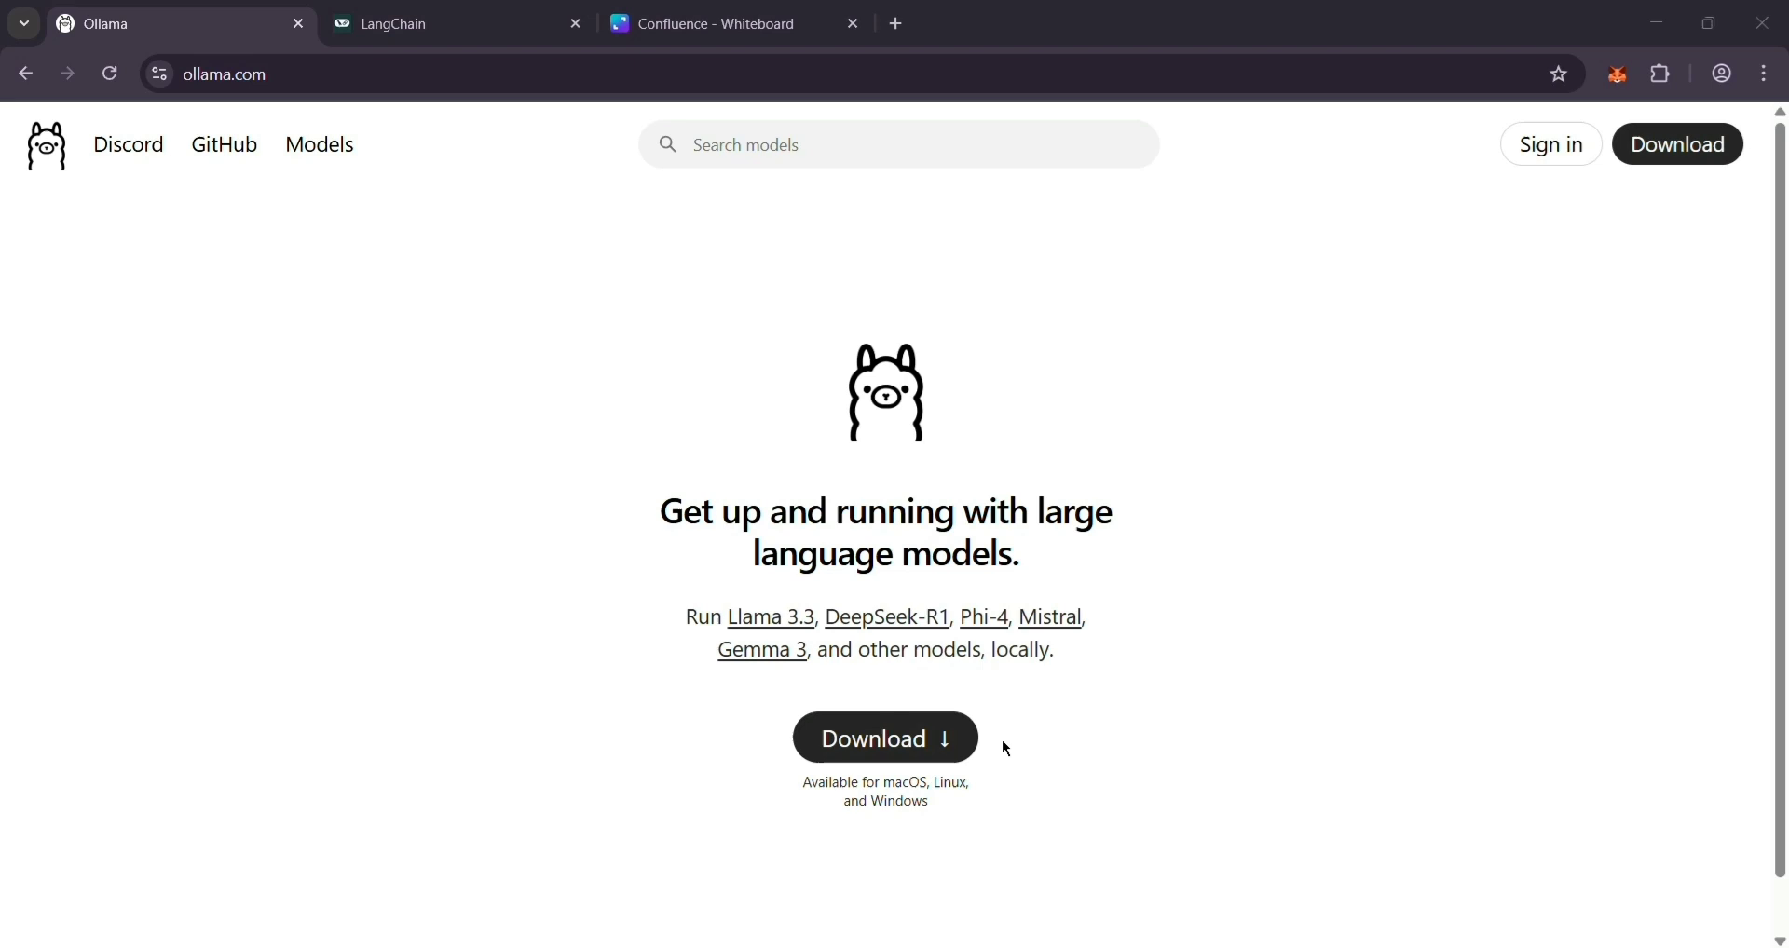
{"action": "mouse_move", "coordinate": [1487, 814]}
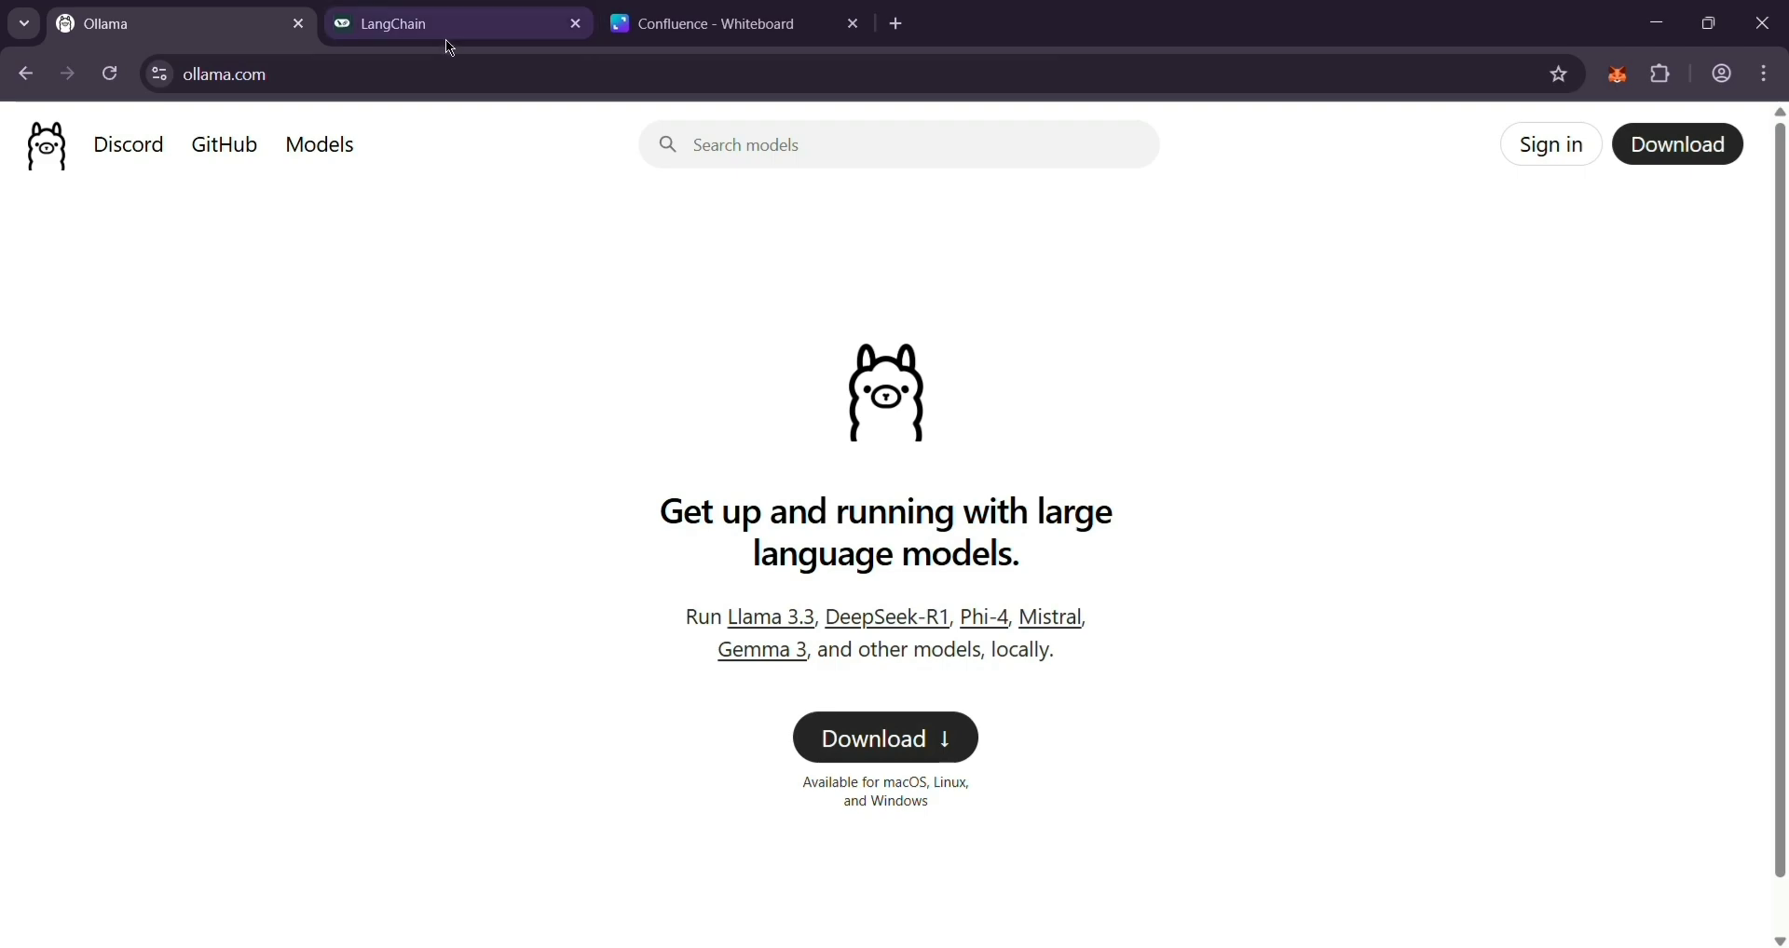
{"action": "left_click", "coordinate": [445, 23]}
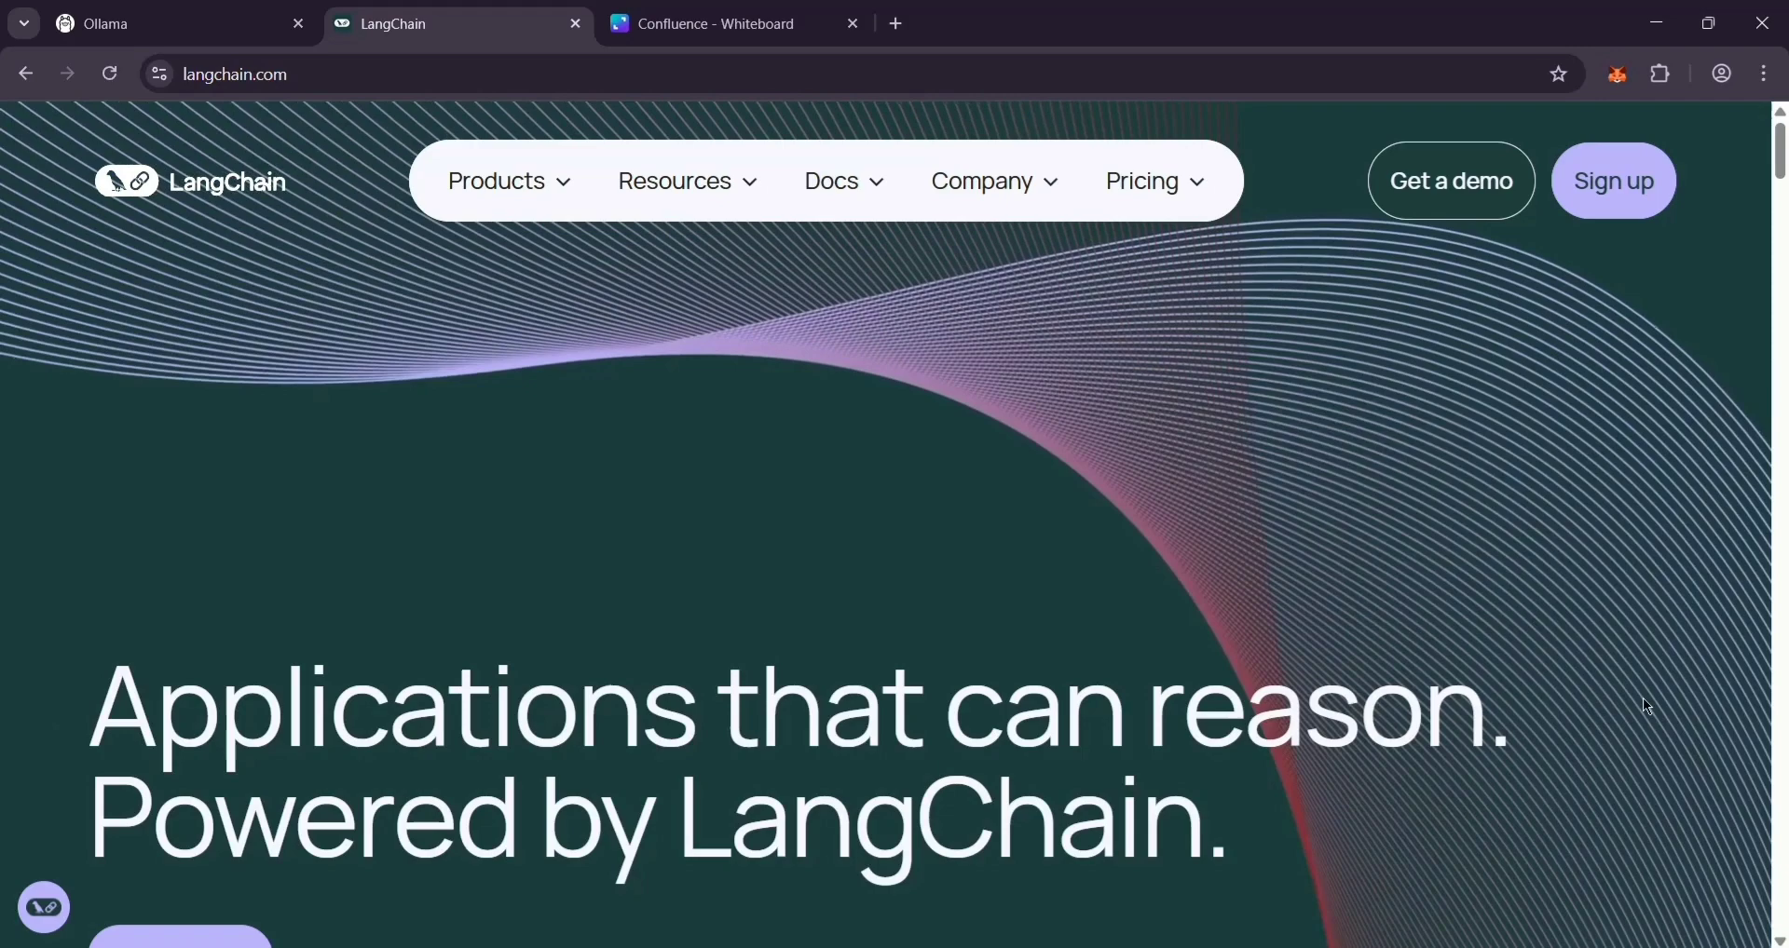
{"action": "scroll", "scroll_direction": "down", "scroll_amount": 3}
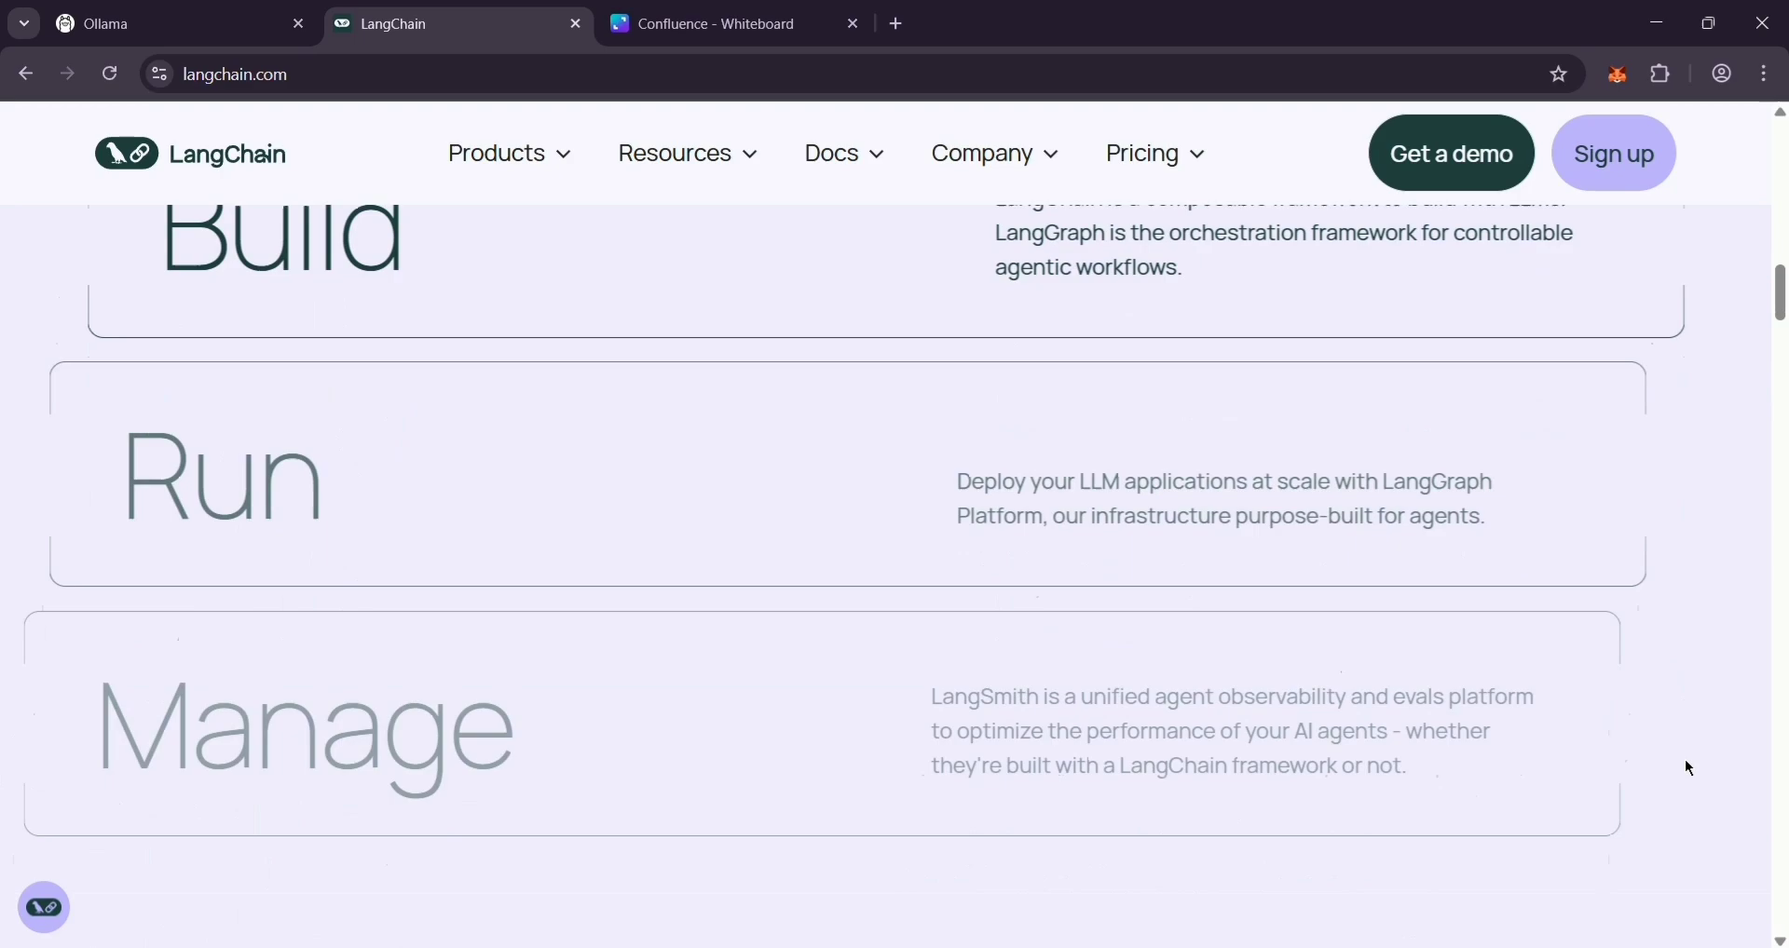
{"action": "scroll", "scroll_direction": "down", "scroll_amount": 3}
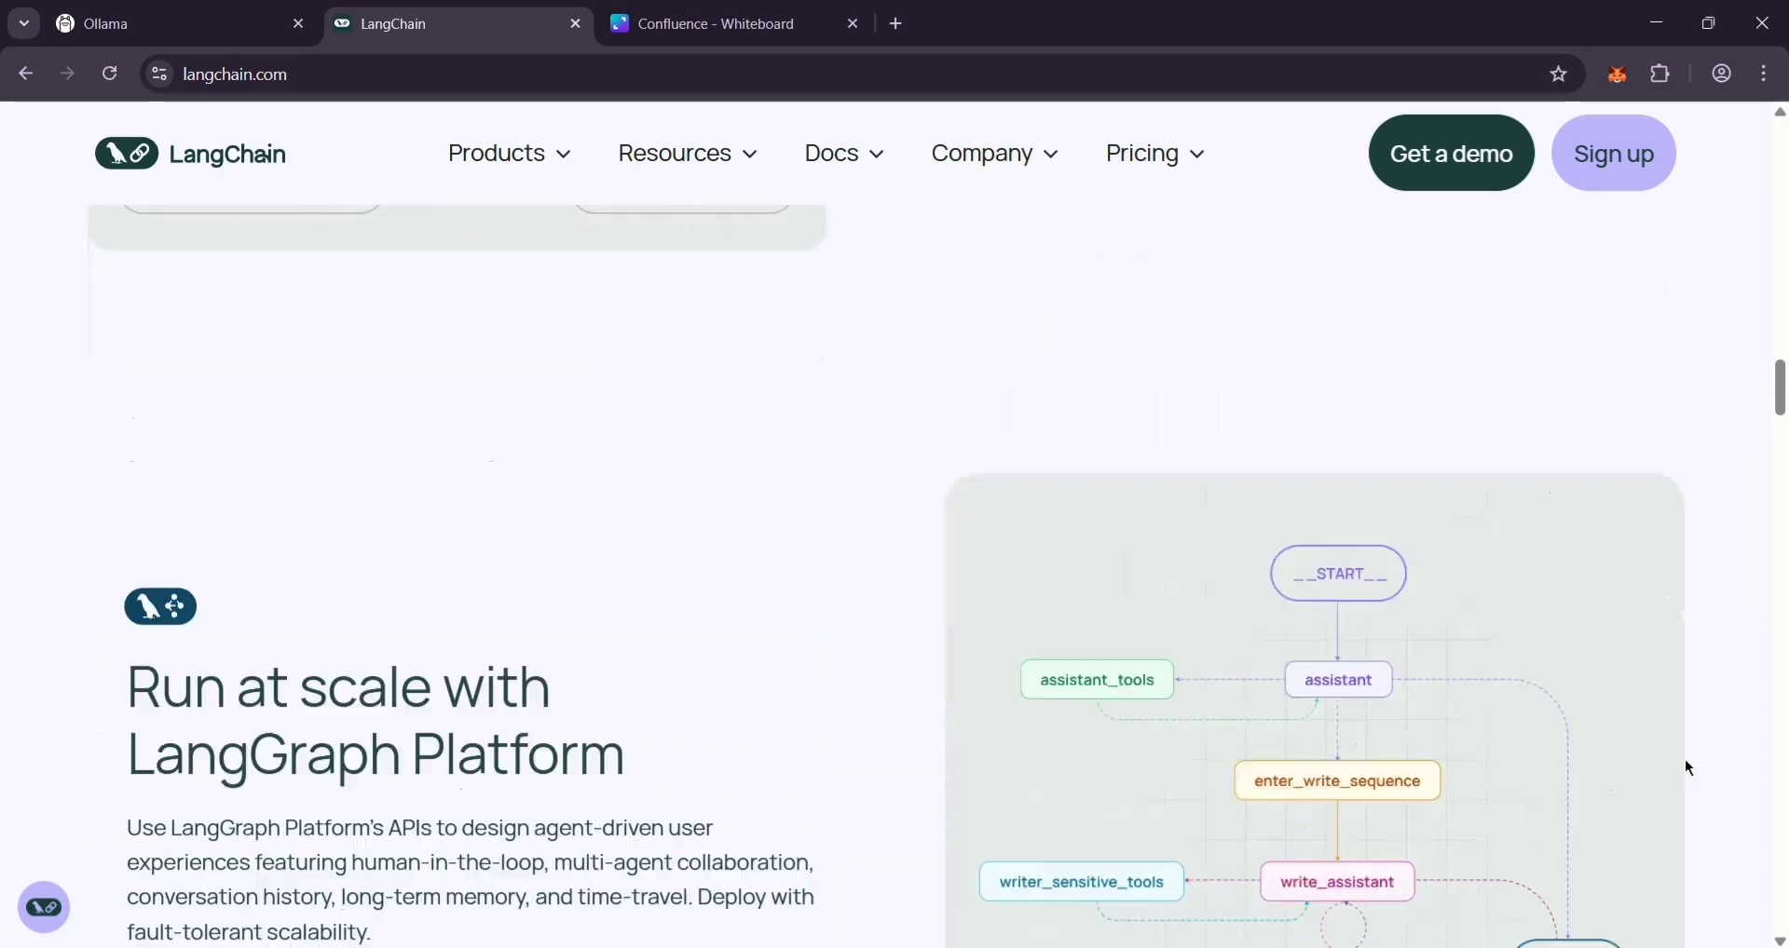
{"action": "scroll", "scroll_direction": "down", "scroll_amount": 3}
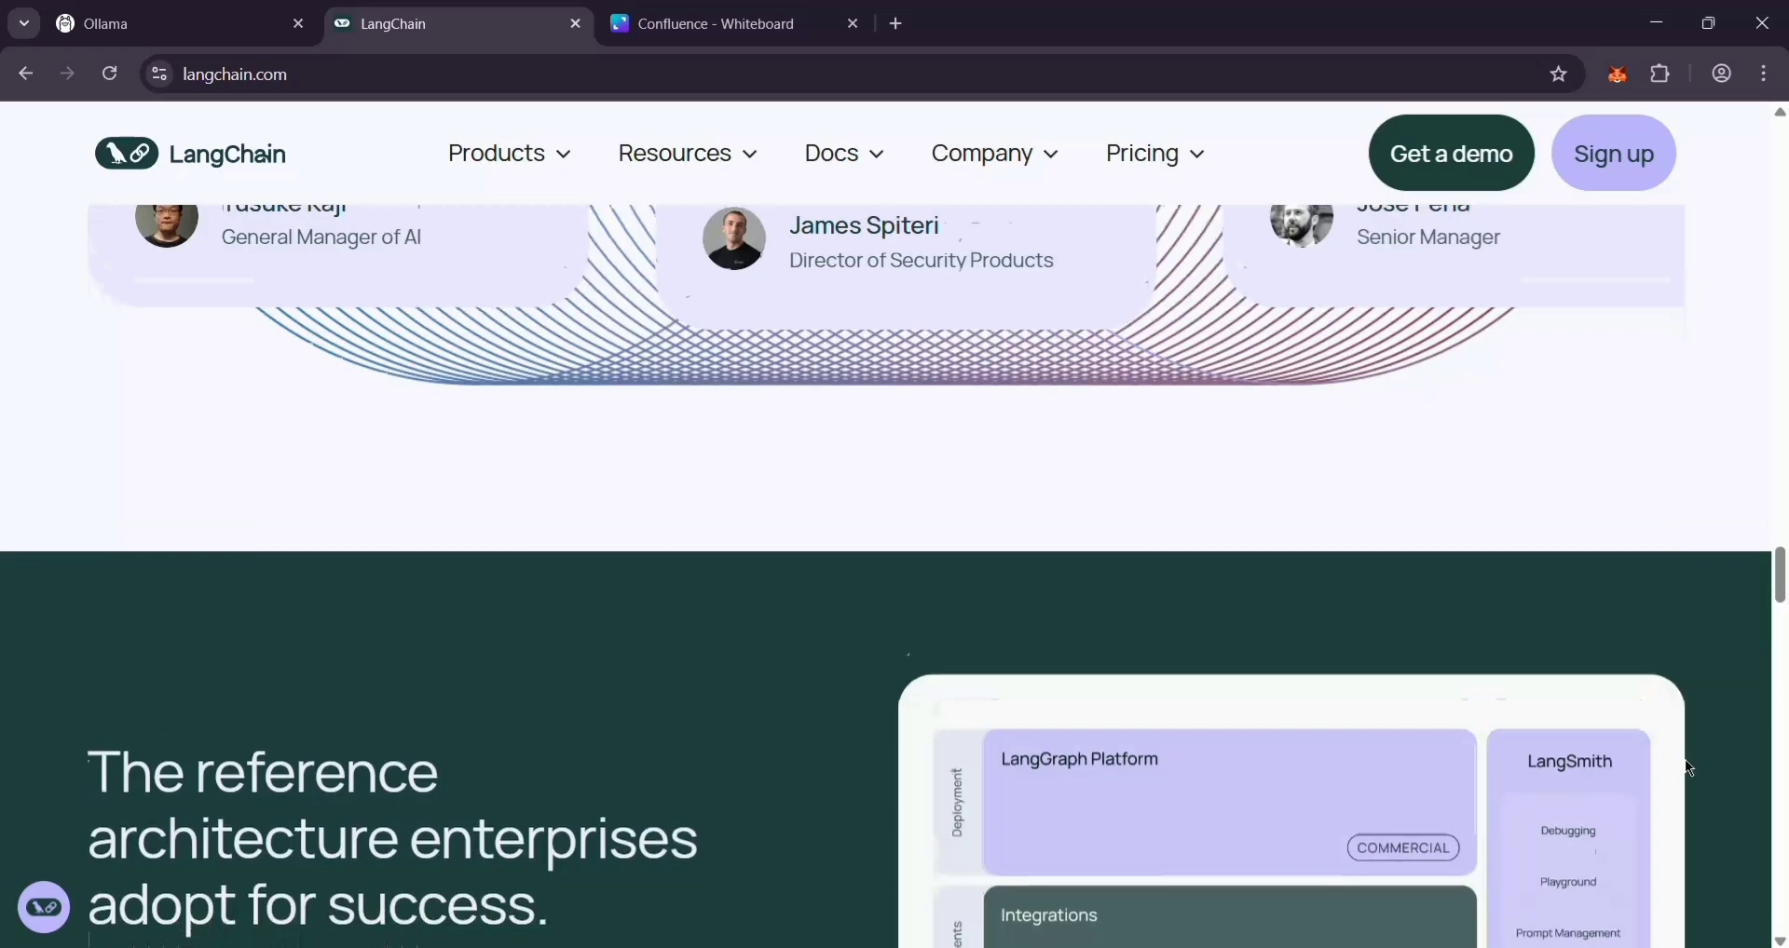
{"action": "scroll", "scroll_direction": "down", "scroll_amount": 3}
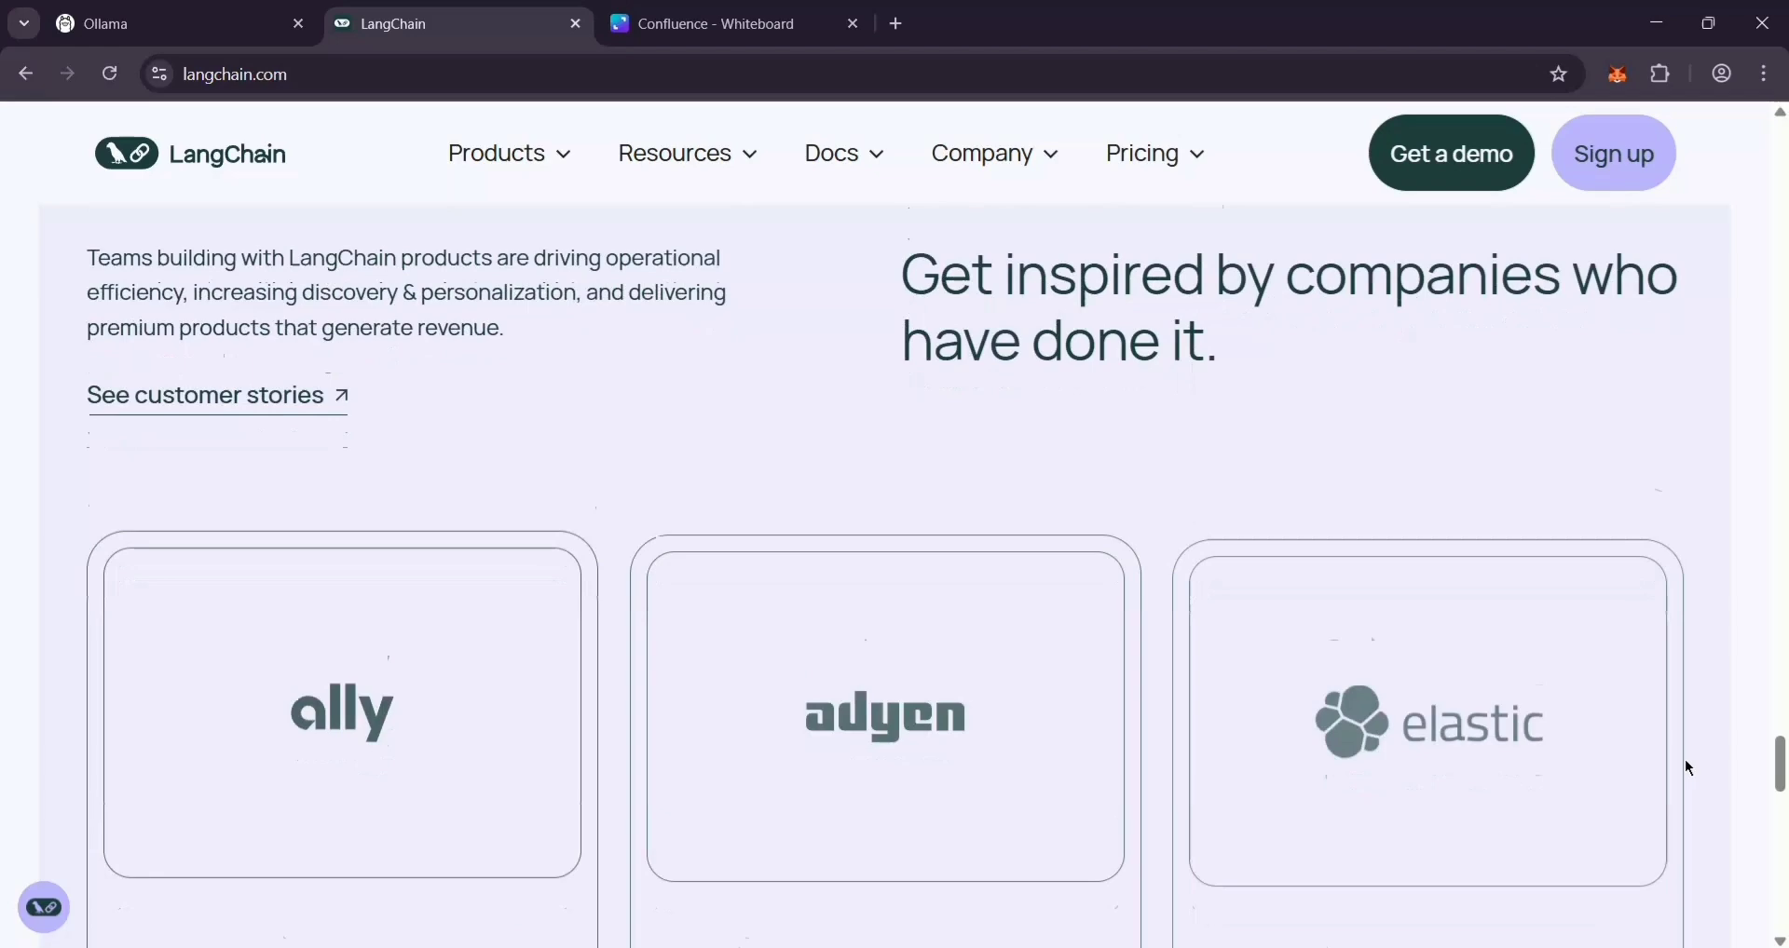
{"action": "scroll", "scroll_direction": "down", "scroll_amount": 3}
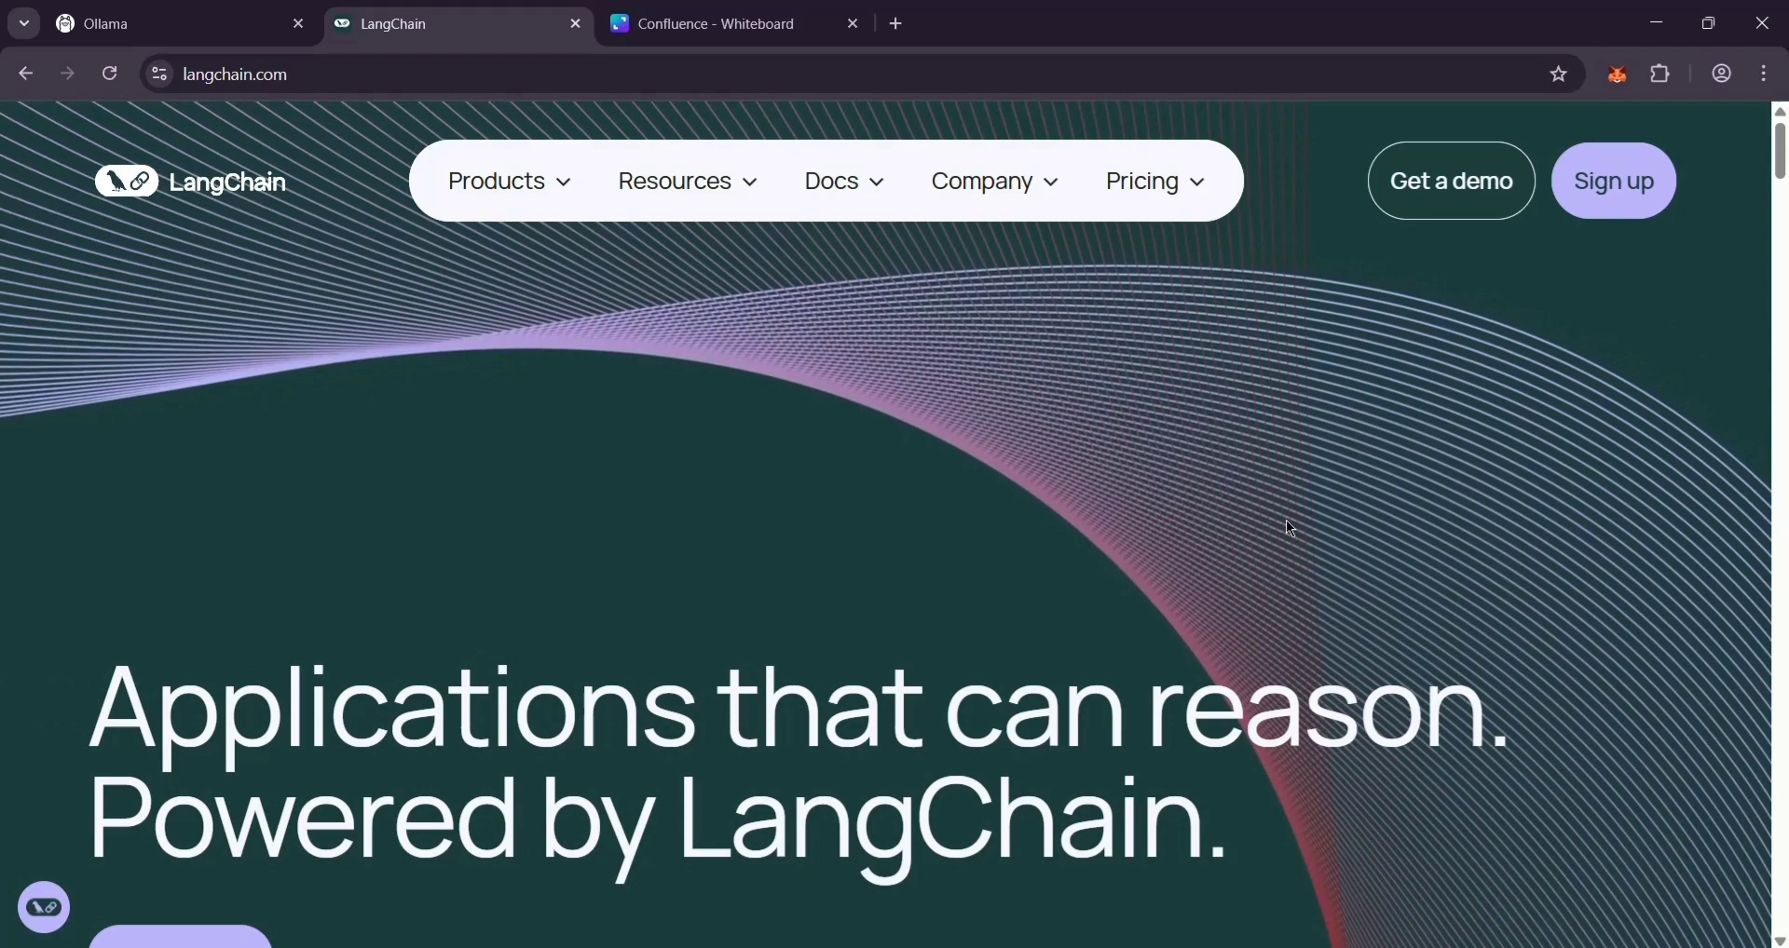
- Bring up the Canva table comparing Ollama and LangChain across six aspects
{"action": "left_click", "coordinate": [734, 23]}
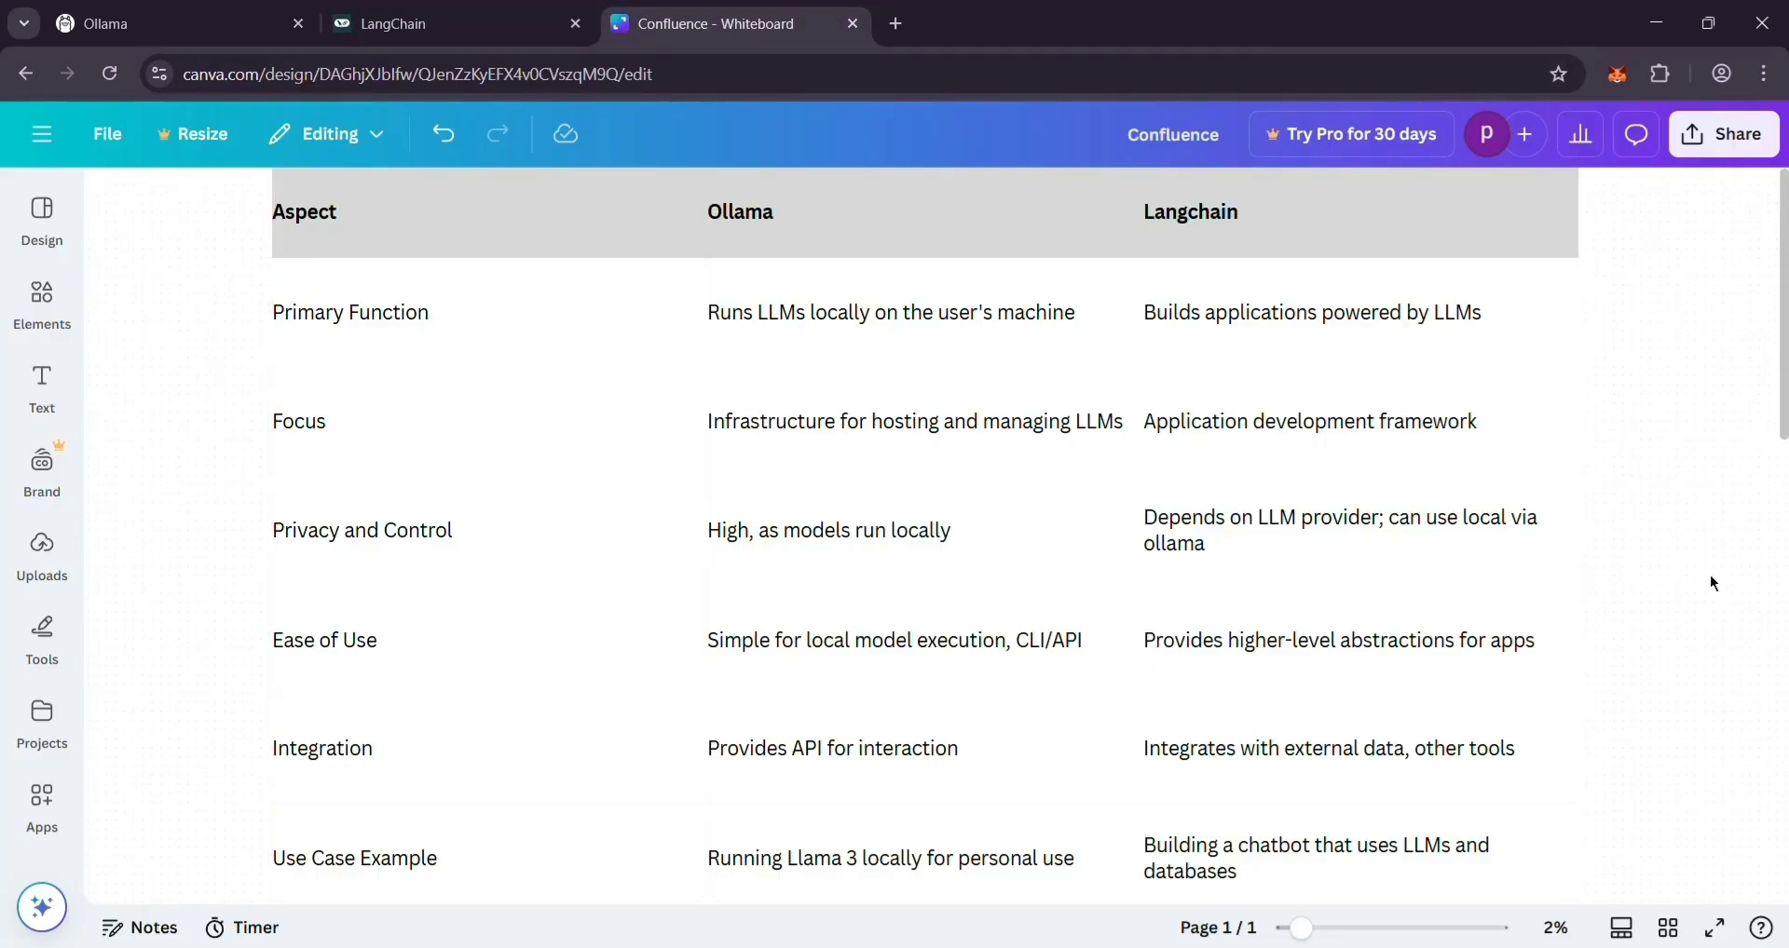